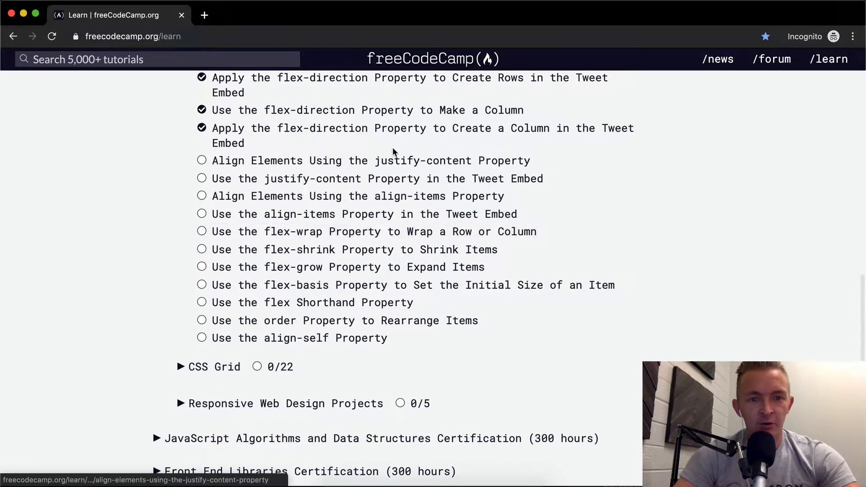
# Open the justify-content alignment challenge and open its flex terminology image in a new tab.
pyautogui.click(370, 161)
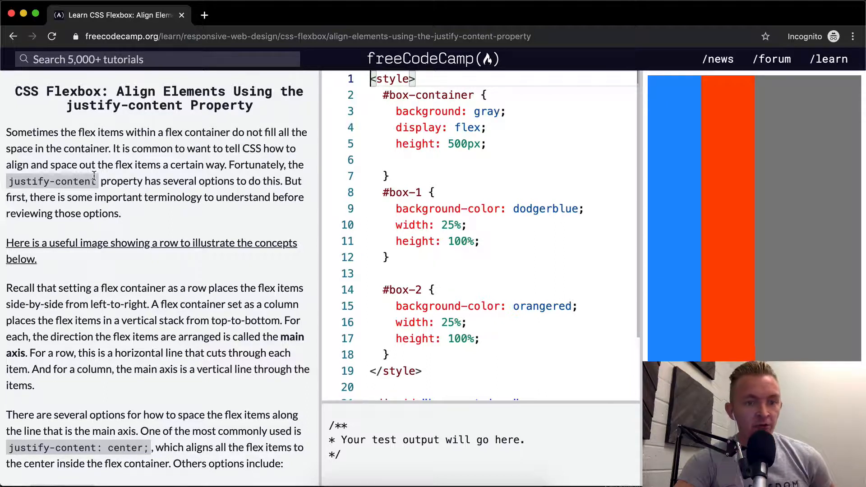
pyautogui.scroll(-3)
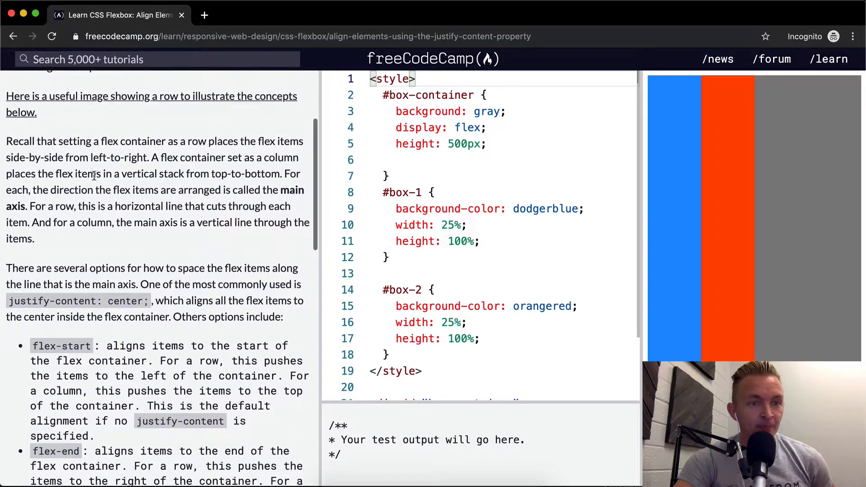
pyautogui.rightClick(150, 96)
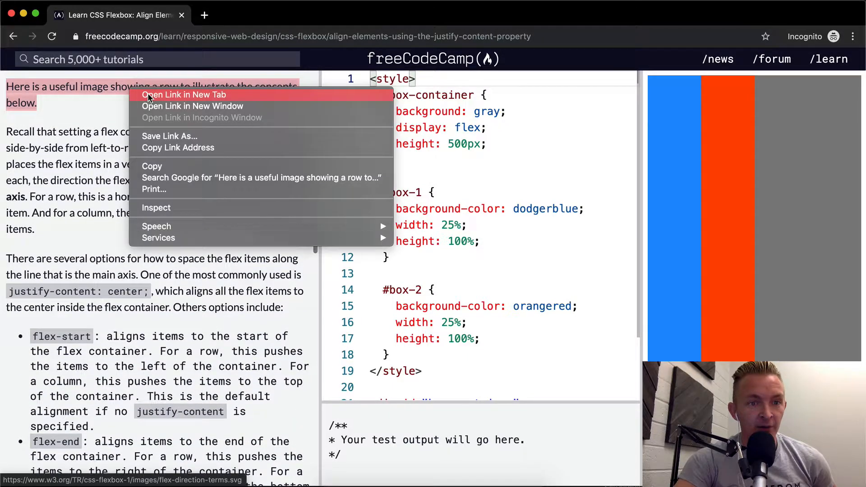
pyautogui.click(184, 94)
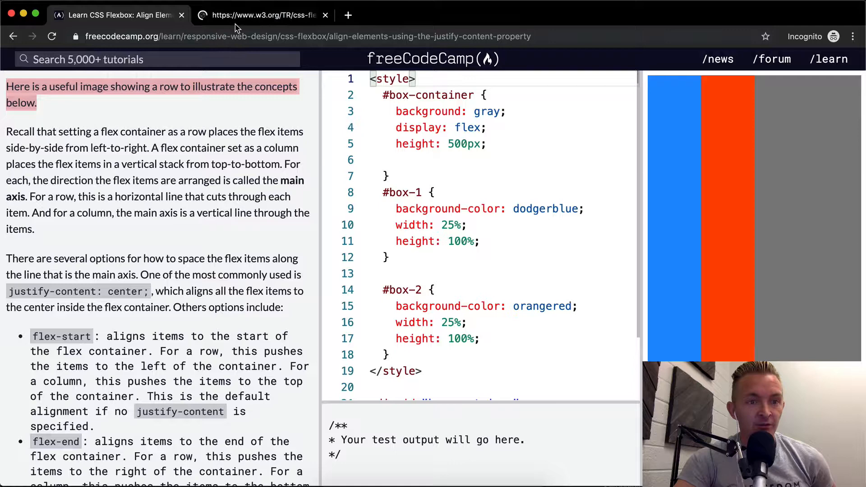
# Pull the w3.org diagram tab out into its own window beside the lesson.
pyautogui.click(260, 16)
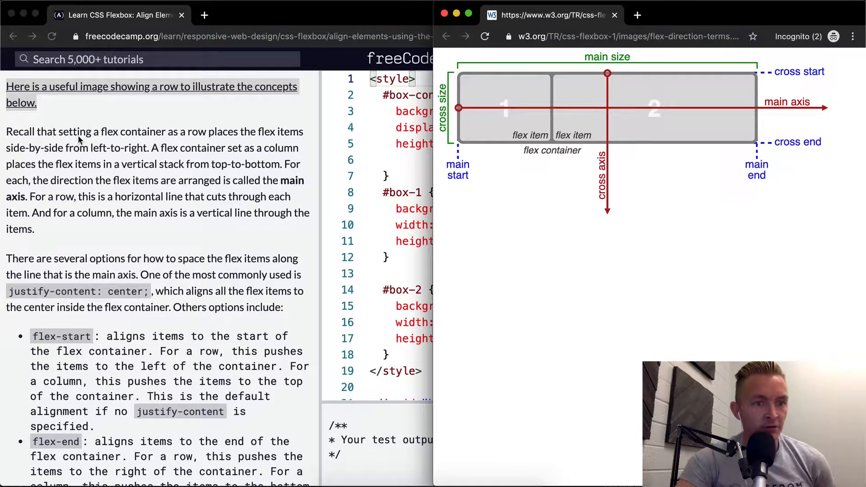
pyautogui.scroll(-3)
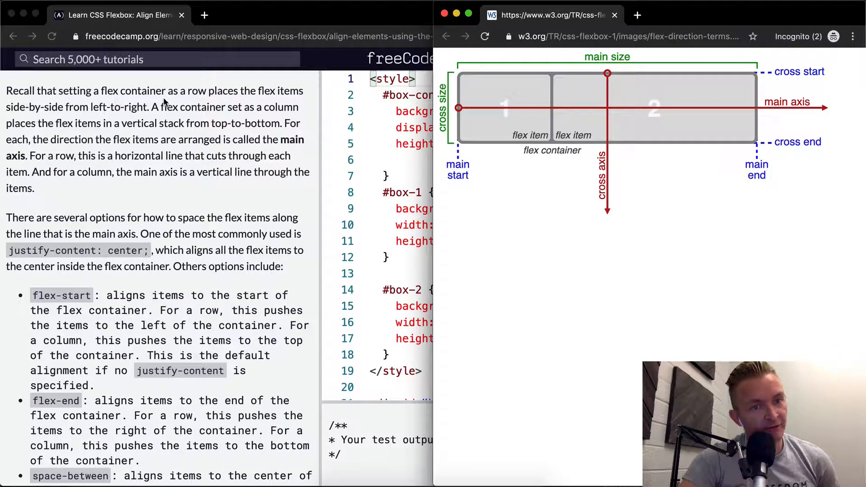
pyautogui.moveTo(260, 105)
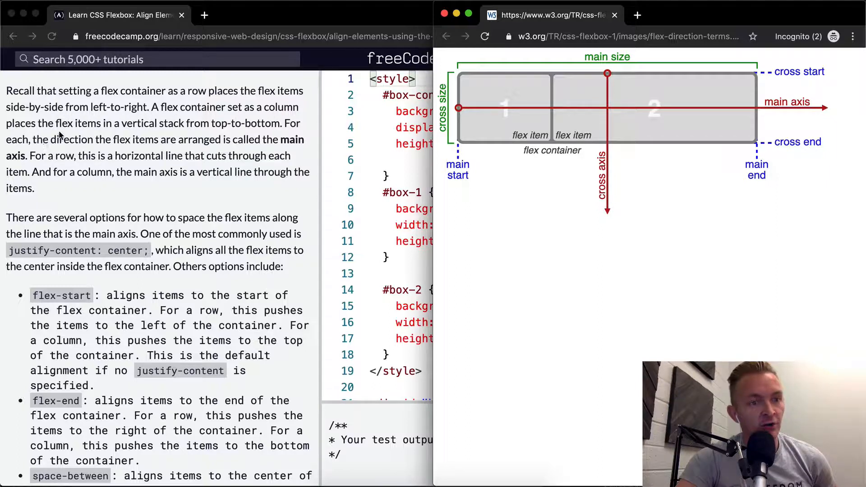
pyautogui.moveTo(138, 132)
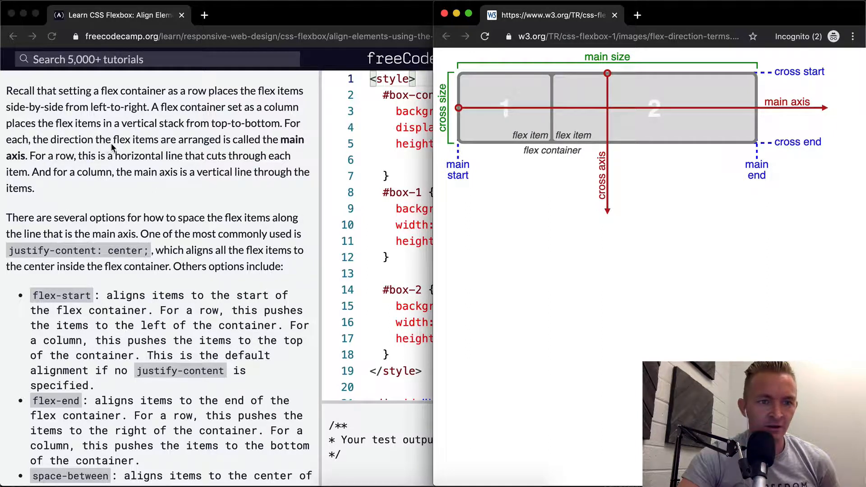
pyautogui.moveTo(249, 146)
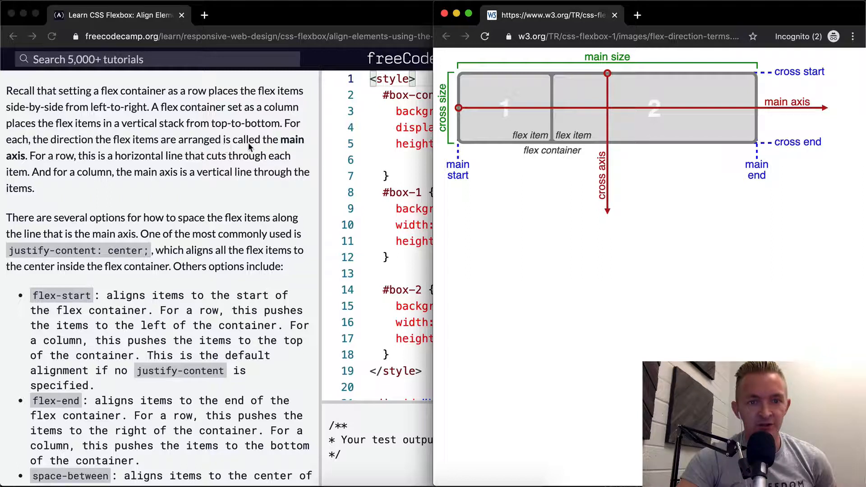
pyautogui.moveTo(713, 120)
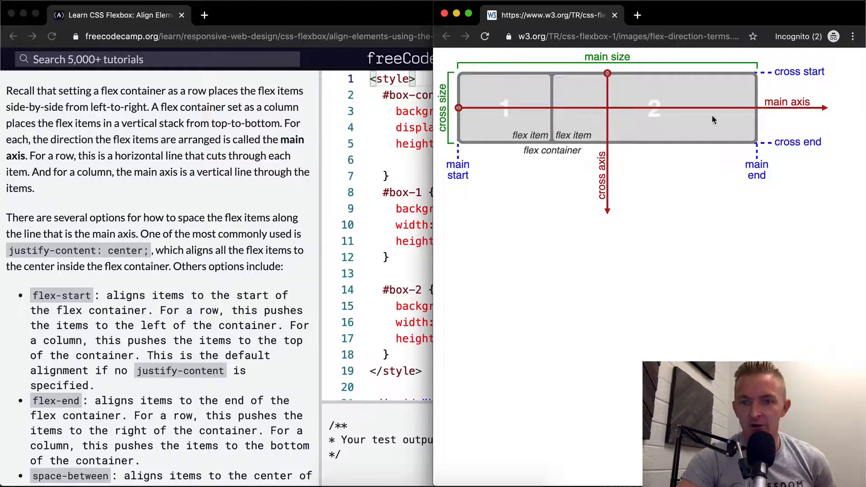
pyautogui.moveTo(570, 110)
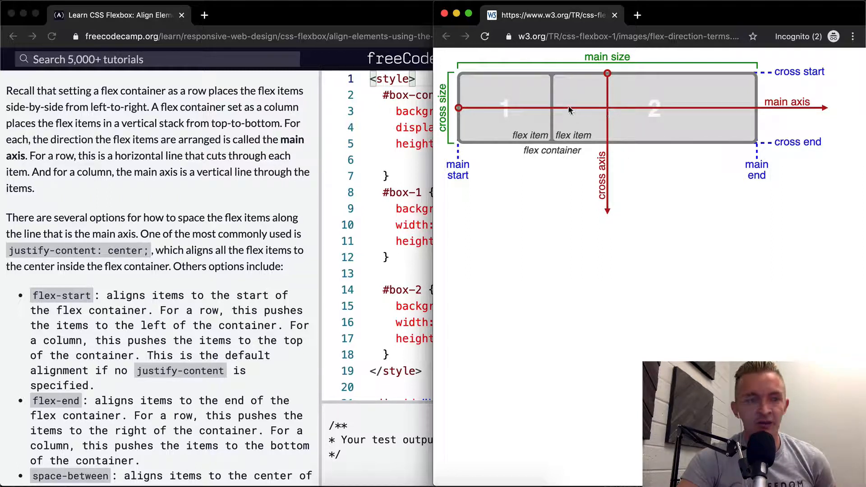
pyautogui.moveTo(638, 115)
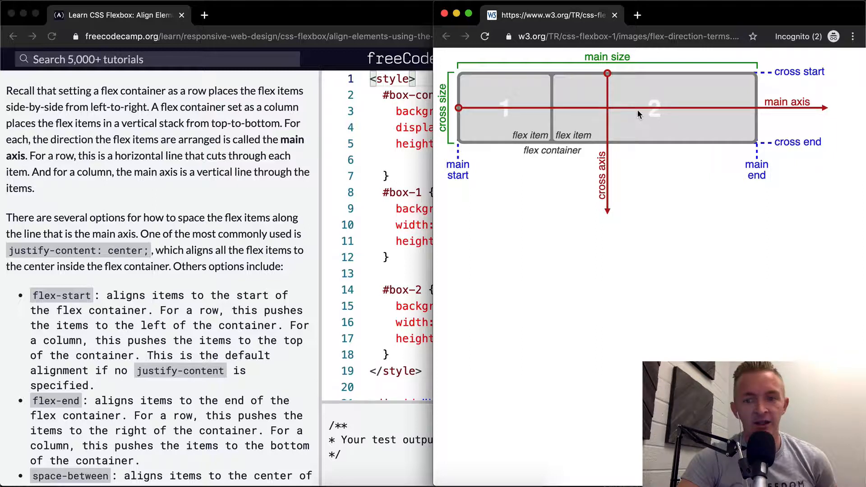
pyautogui.moveTo(83, 165)
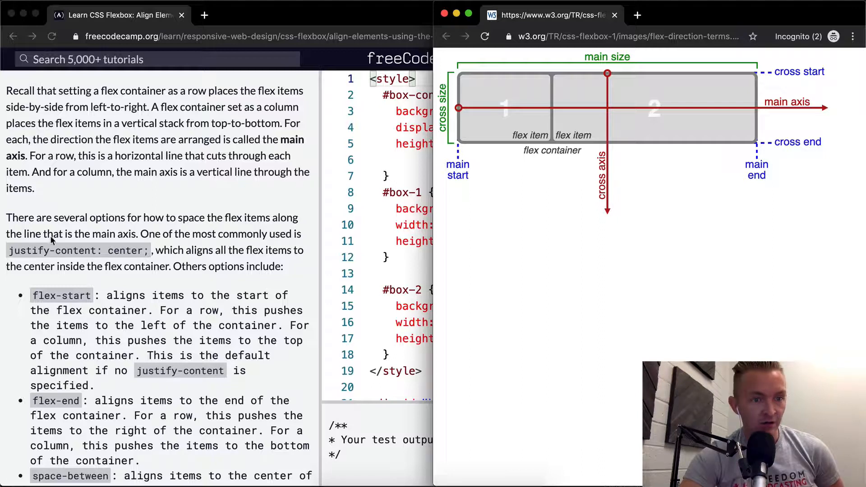
pyautogui.moveTo(245, 240)
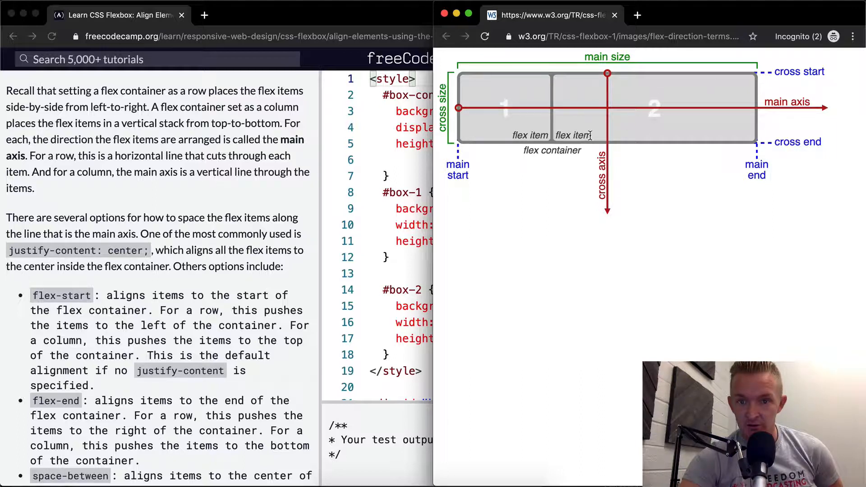
pyautogui.moveTo(633, 124)
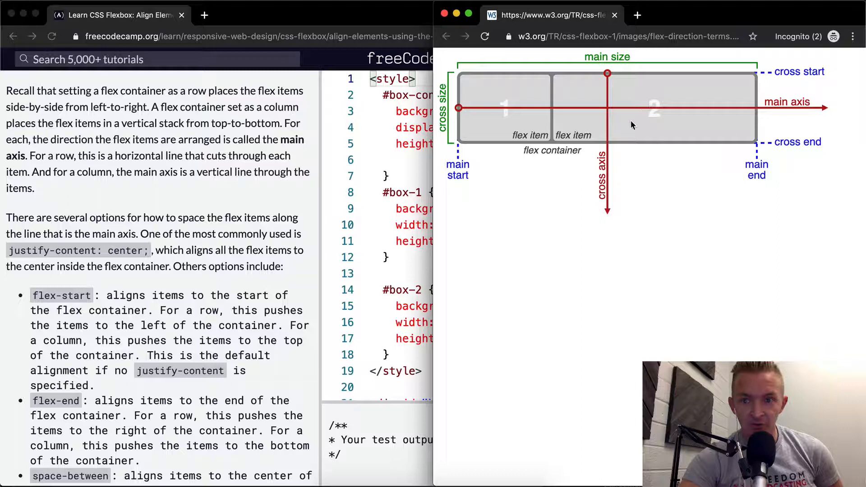
pyautogui.moveTo(497, 113)
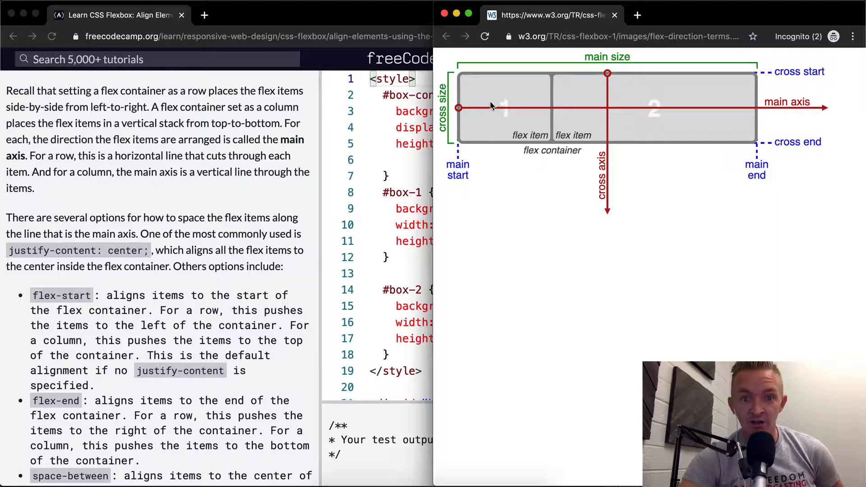
pyautogui.moveTo(802, 98)
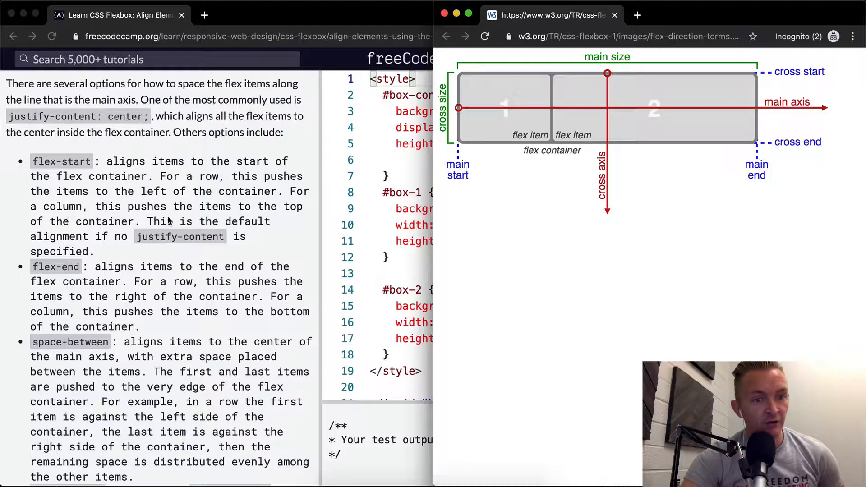
# Scroll through the flex-direction diagram, then bring the freeCodeCamp challenge window back in front.
pyautogui.scroll(-3)
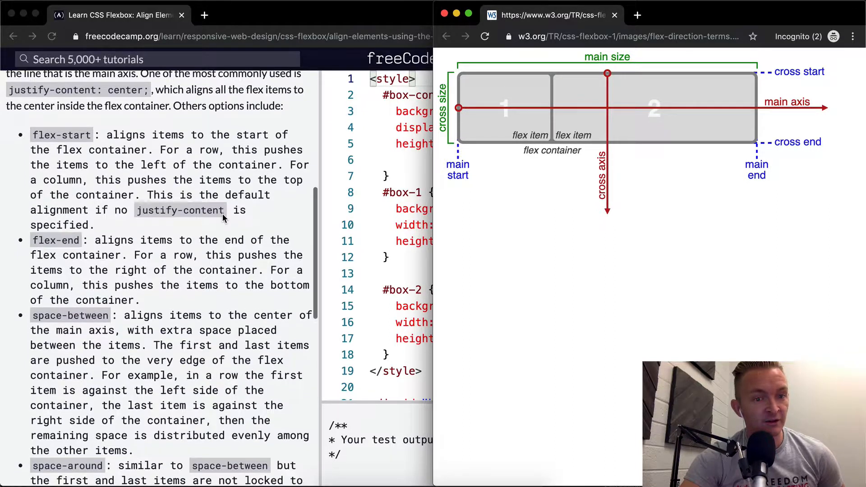
pyautogui.scroll(-3)
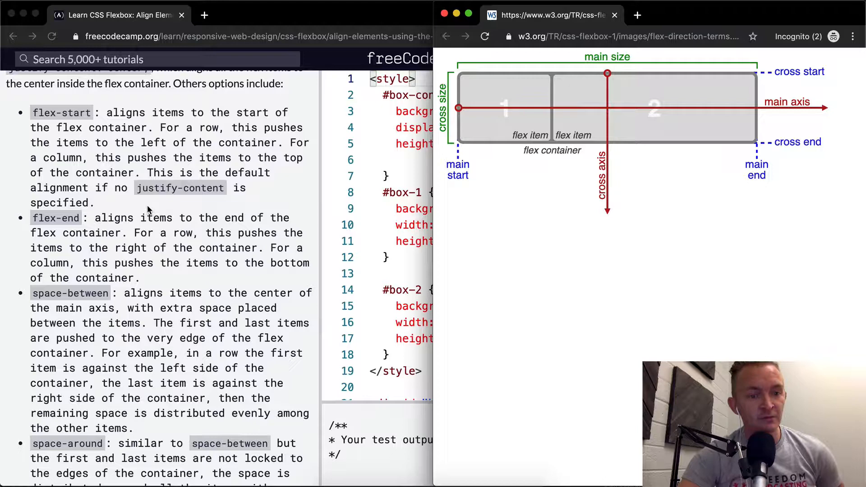
pyautogui.scroll(-3)
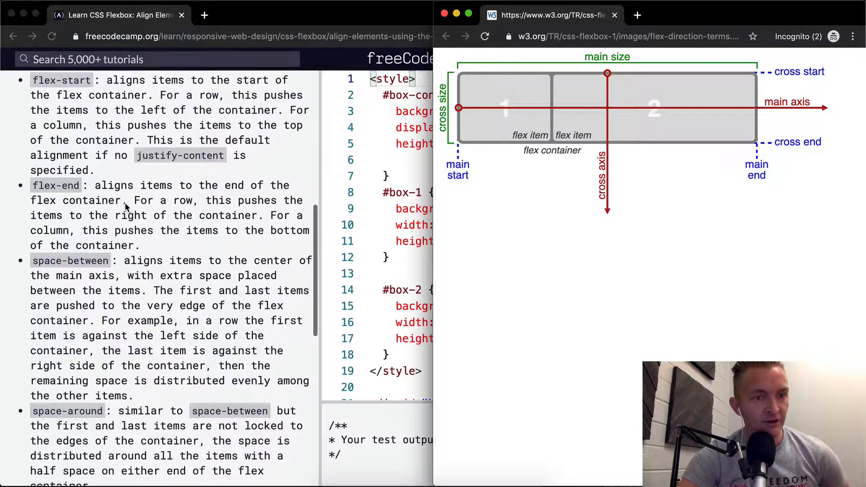
pyautogui.scroll(-3)
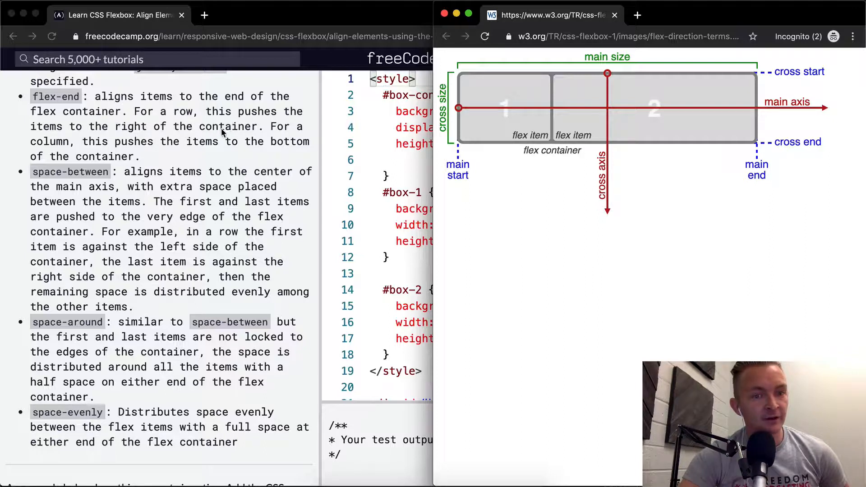
pyautogui.moveTo(234, 145)
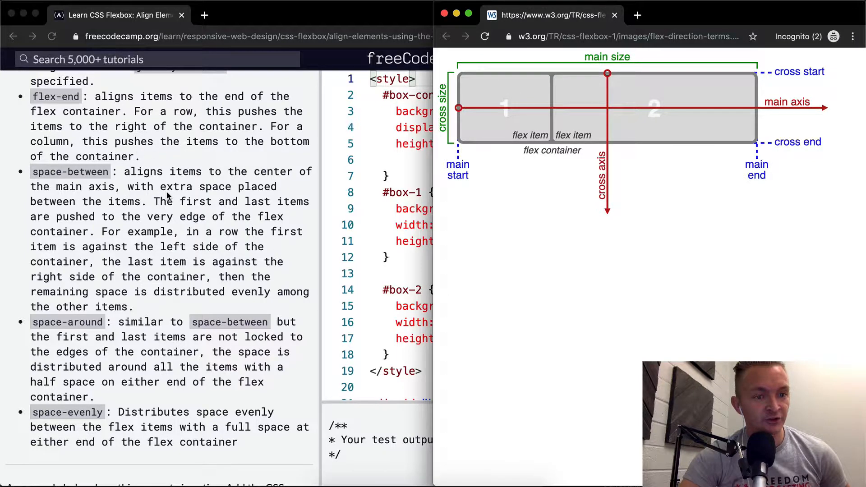
pyautogui.scroll(-3)
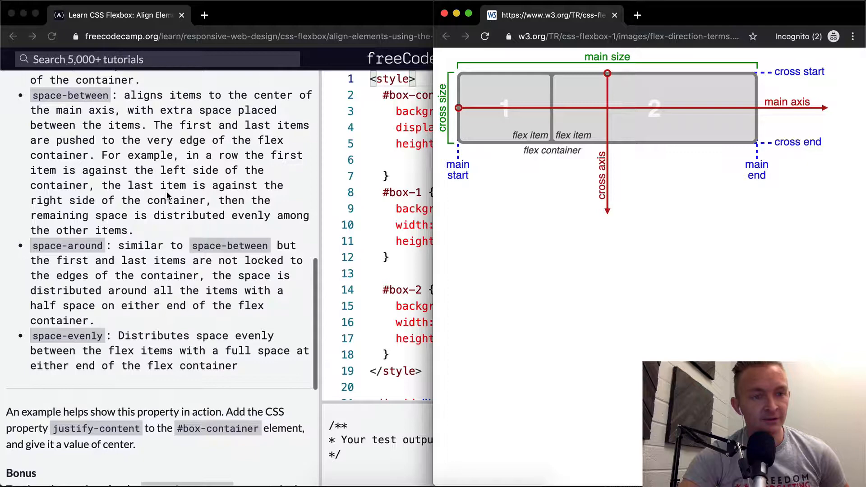
pyautogui.scroll(-3)
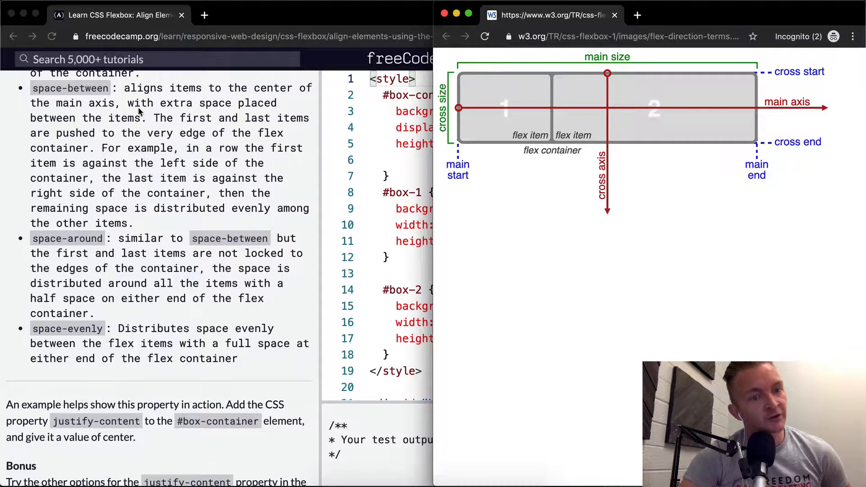
pyautogui.moveTo(226, 107)
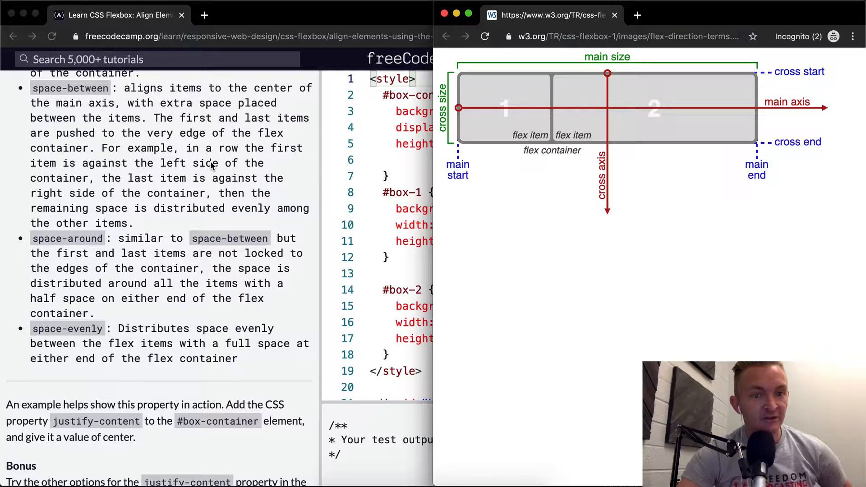
pyautogui.moveTo(221, 185)
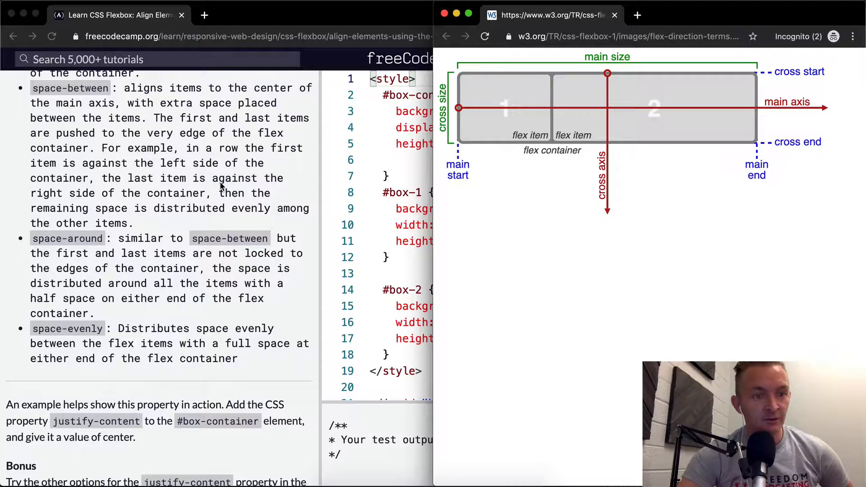
pyautogui.moveTo(184, 220)
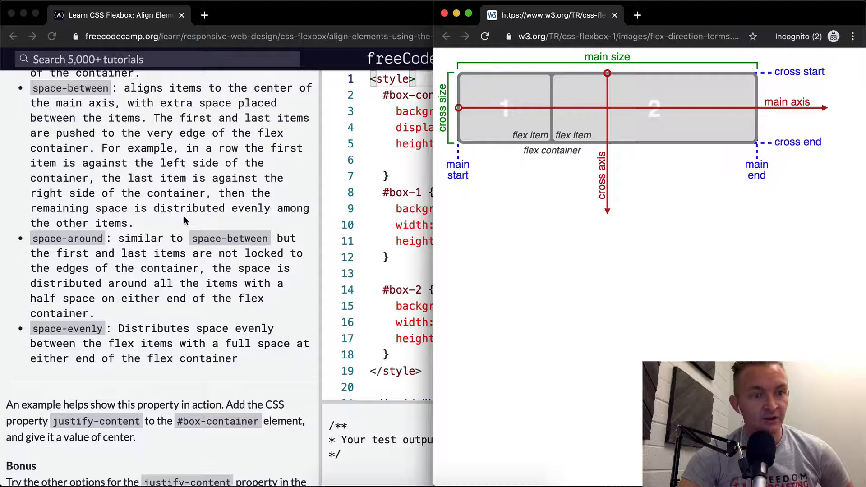
pyautogui.scroll(-3)
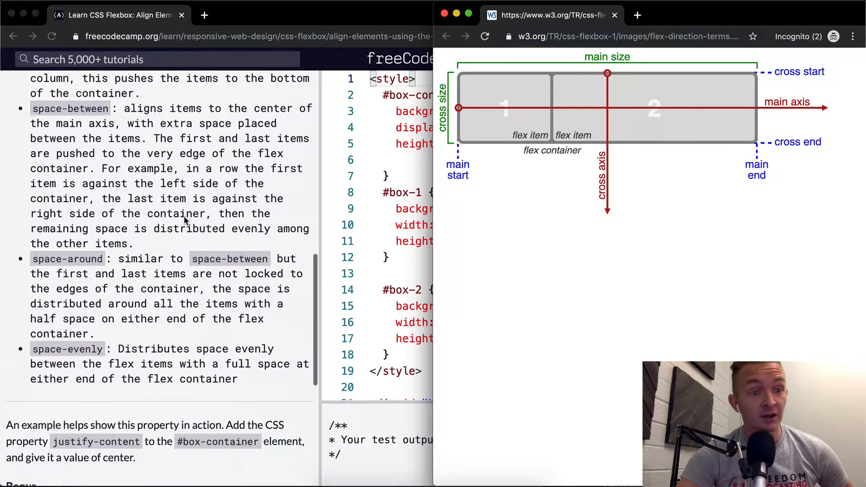
pyautogui.scroll(-3)
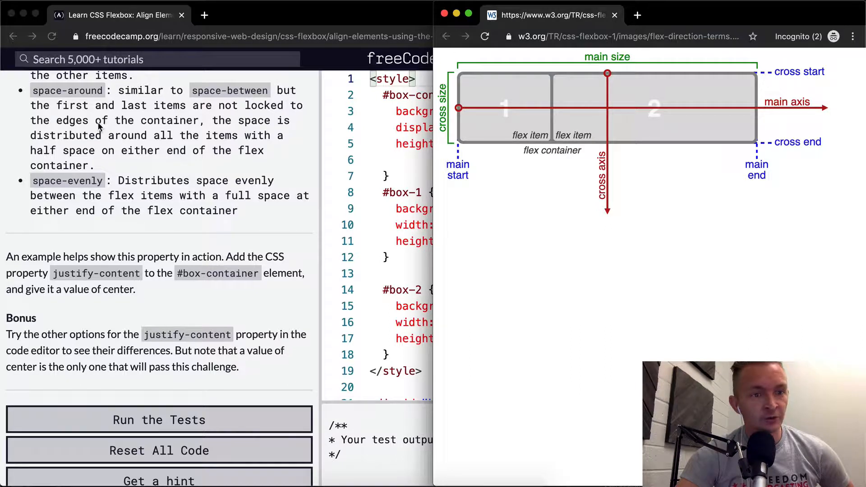
pyautogui.moveTo(177, 127)
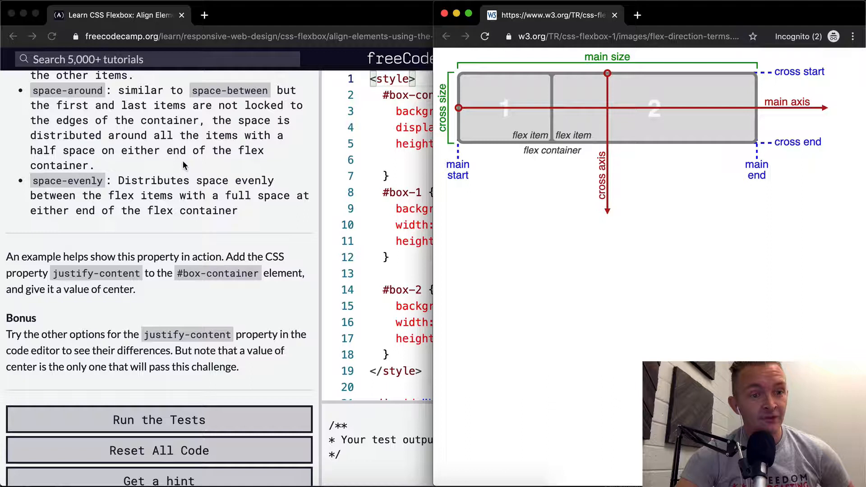
pyautogui.scroll(-3)
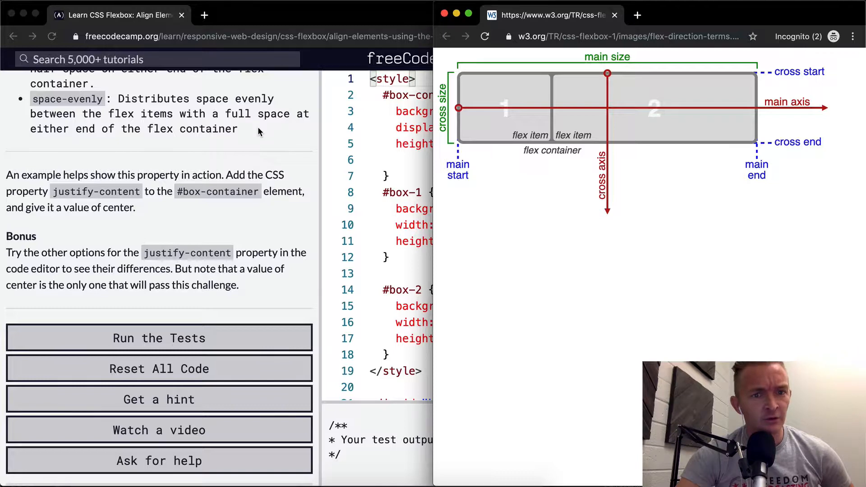
pyautogui.click(159, 338)
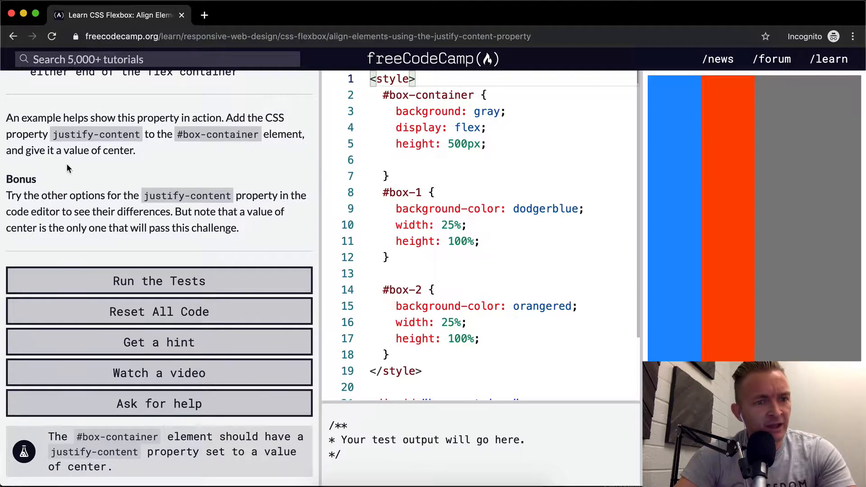
pyautogui.moveTo(133, 169)
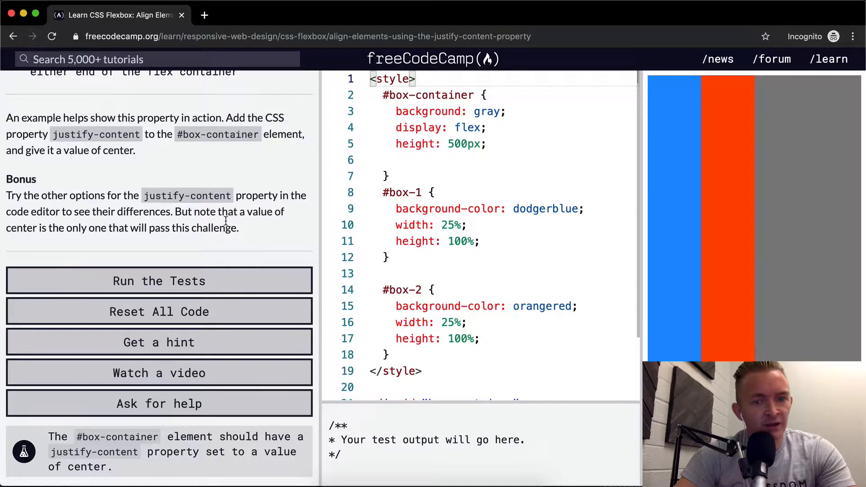
pyautogui.click(497, 160)
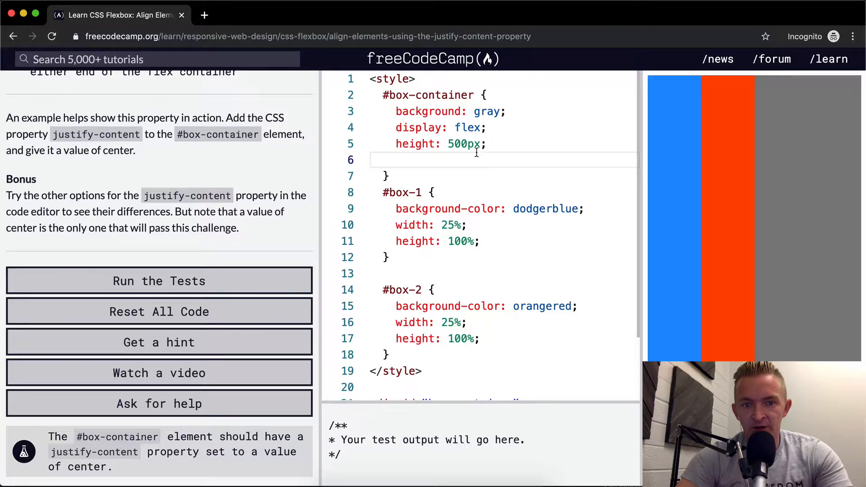
pyautogui.scroll(-3)
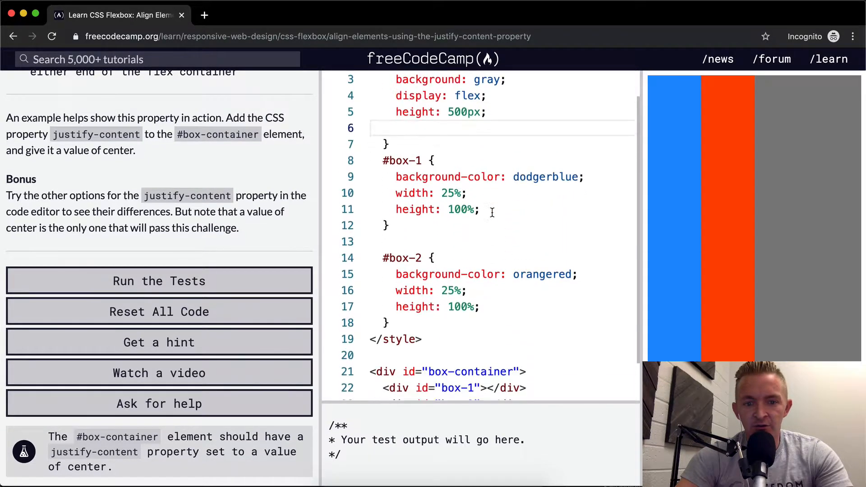
pyautogui.scroll(3)
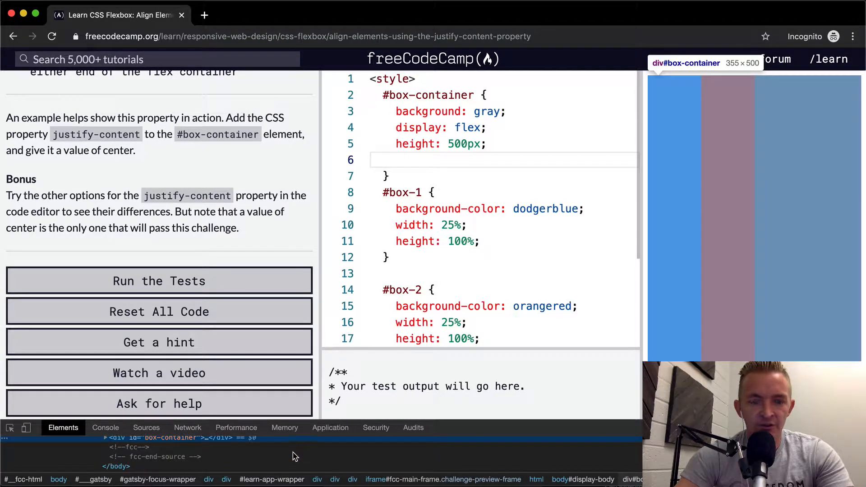
pyautogui.moveTo(242, 453)
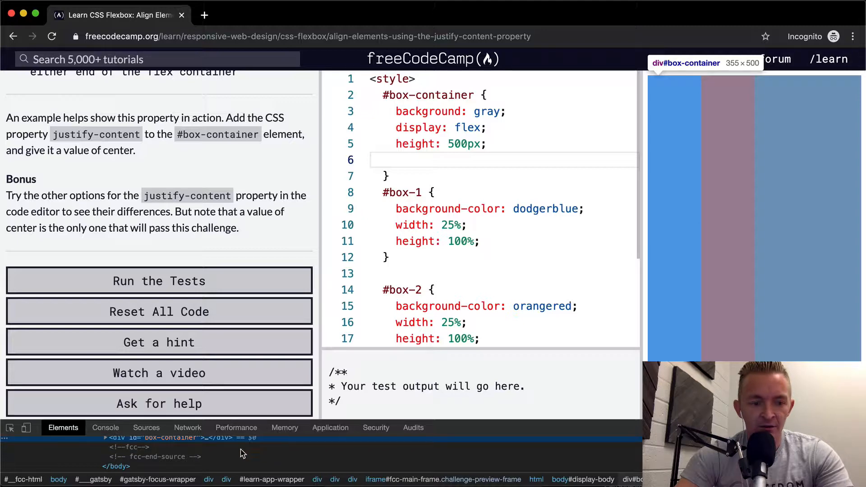
# Inspect the preview's #box-container element in Chrome DevTools.
pyautogui.click(105, 428)
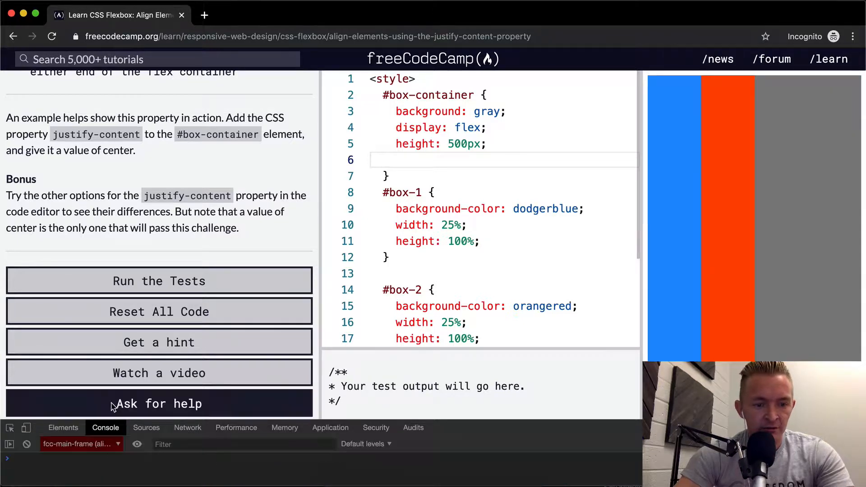
pyautogui.click(63, 427)
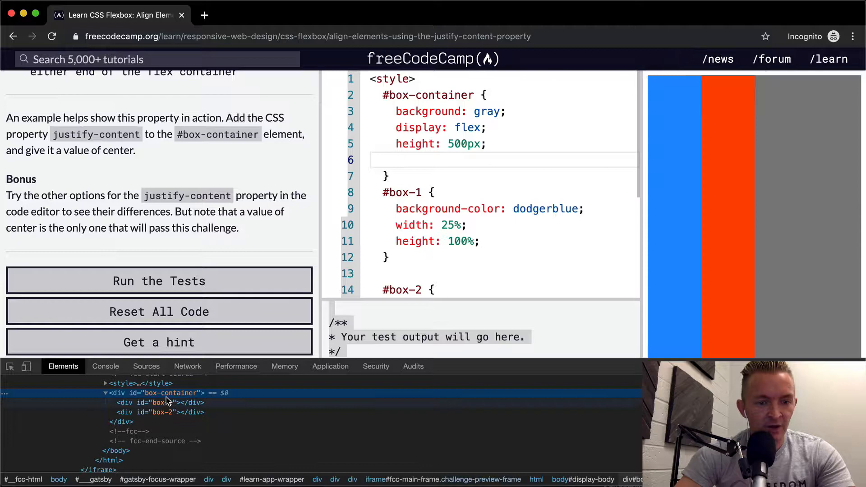
pyautogui.moveTo(161, 402)
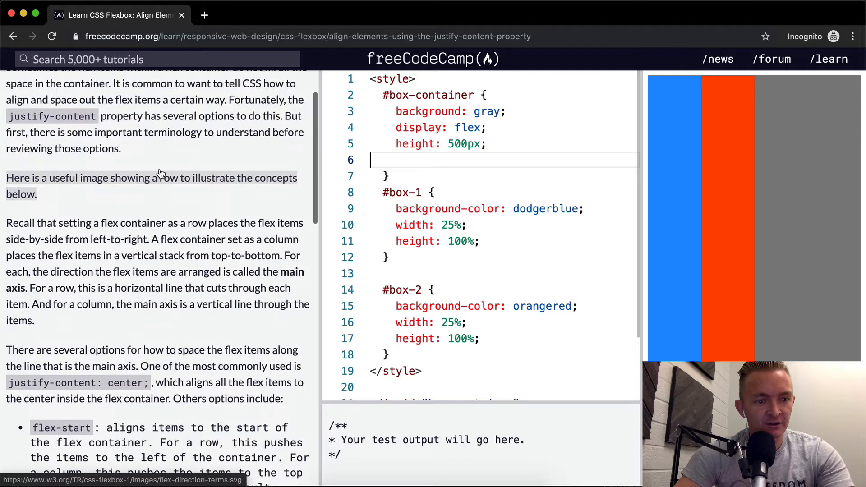
# Add justify-content: flex-start; to the #box-container rule on line 6.
pyautogui.scroll(-3)
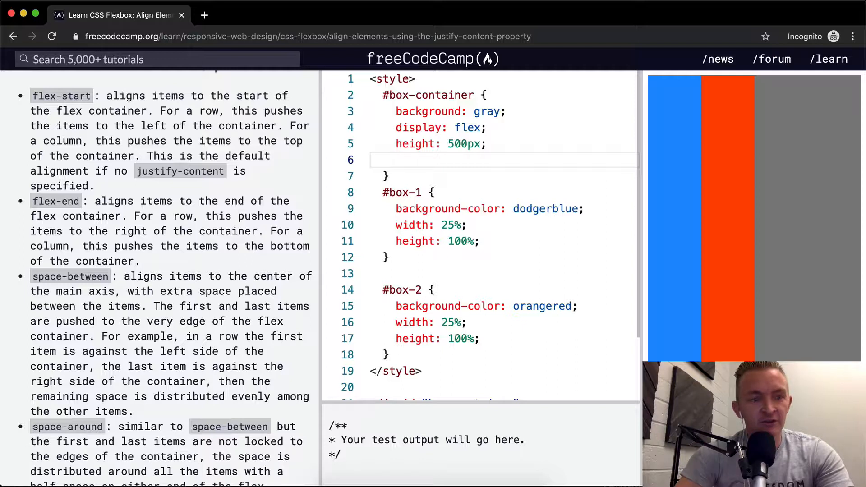
pyautogui.write('justify-content:')
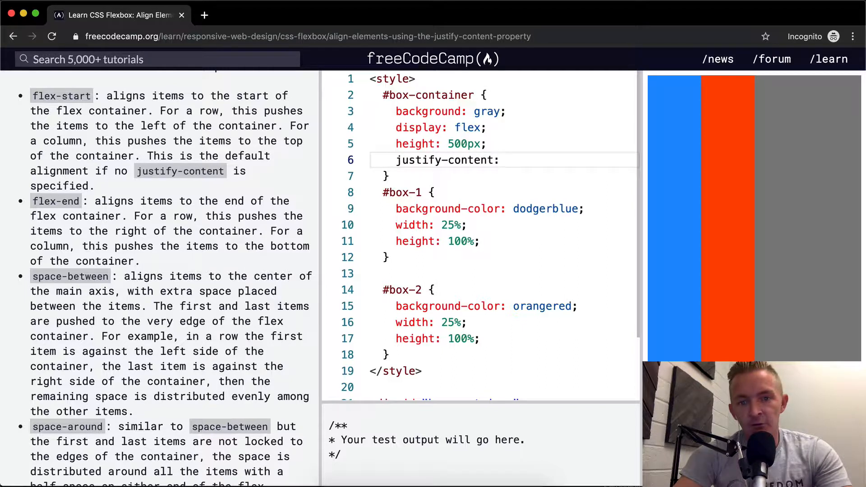
pyautogui.write('fle')
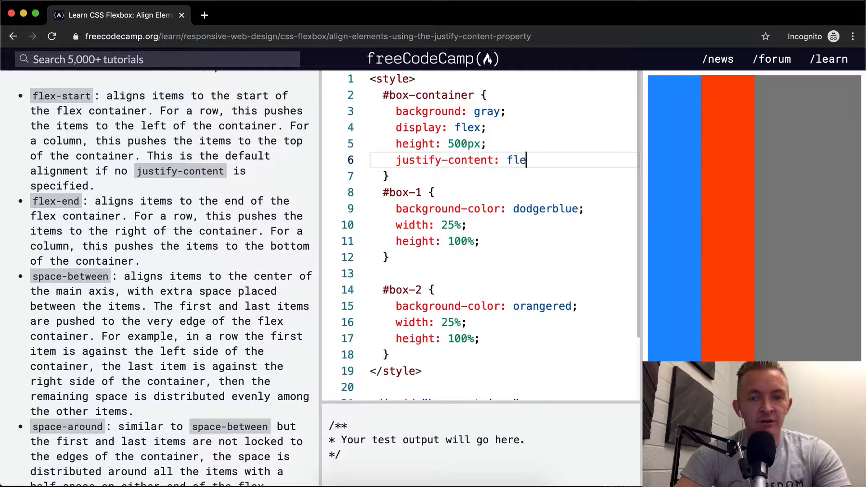
pyautogui.write('x-start;')
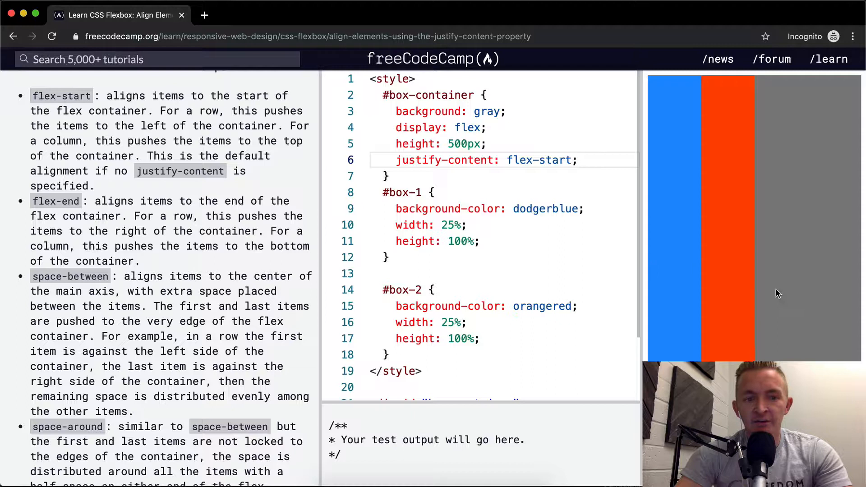
pyautogui.moveTo(840, 156)
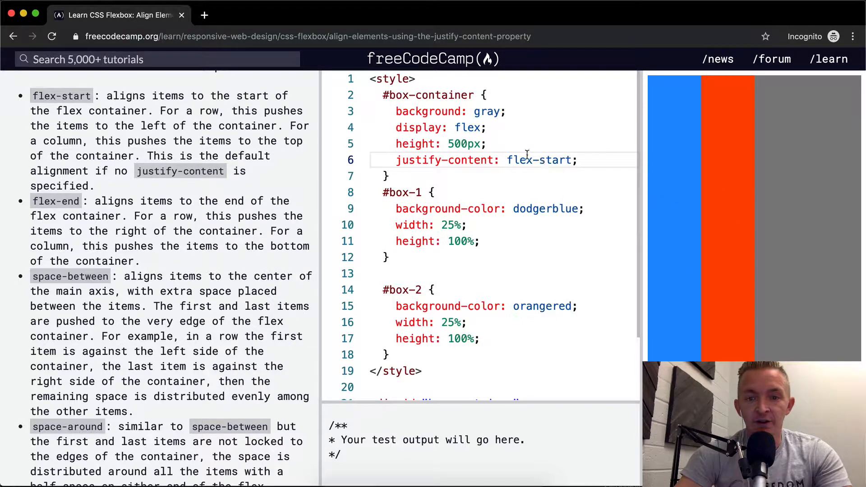
# Try flex-end and flex-start values, leaving justify-content at flex-end with boxes on the right.
pyautogui.write('flex-end')
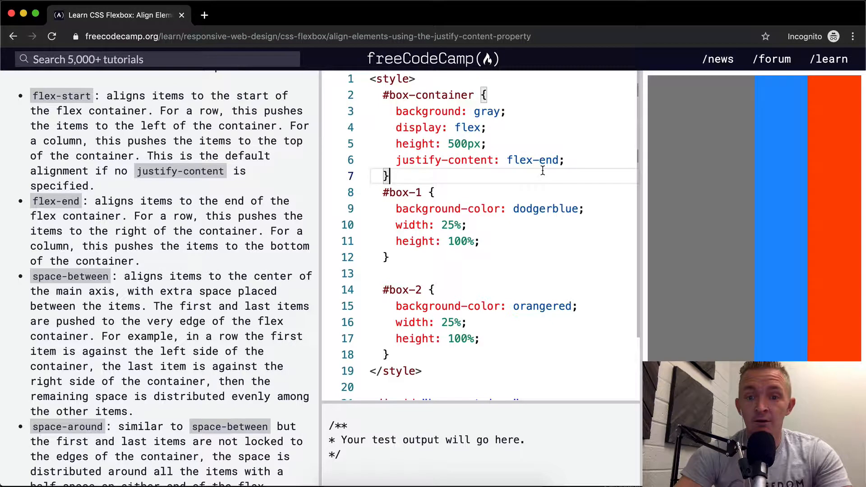
pyautogui.write('flex-s')
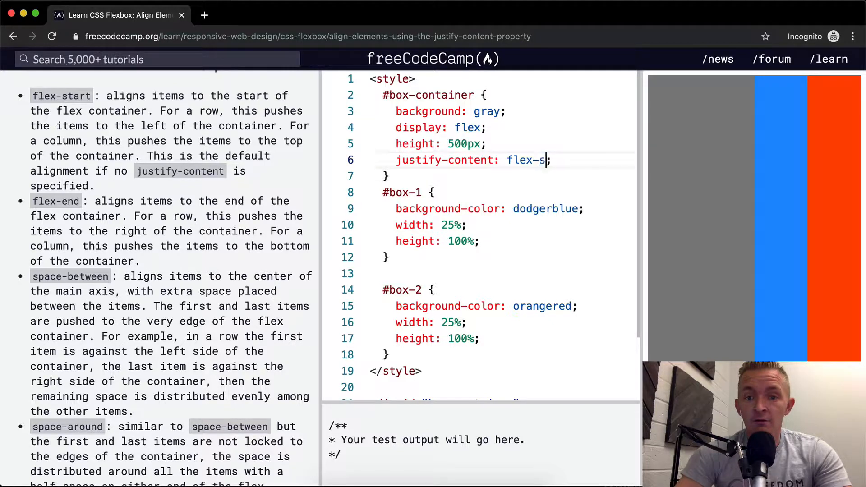
pyautogui.write('tart')
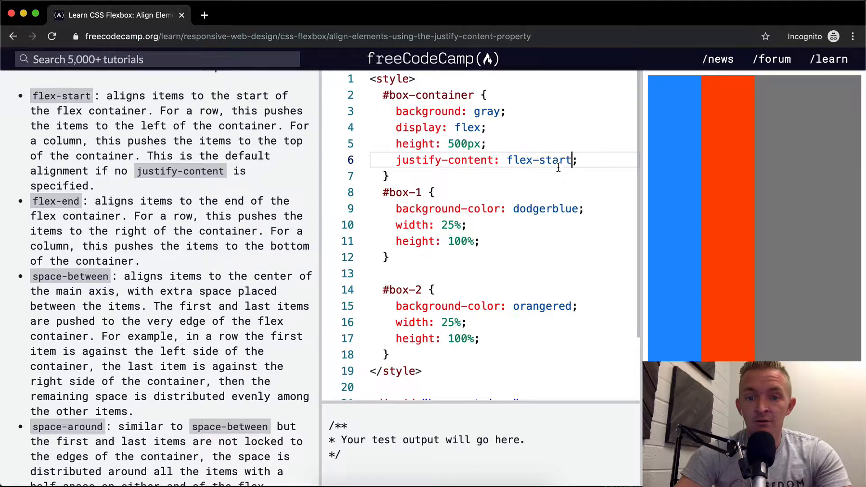
pyautogui.write('flex-end')
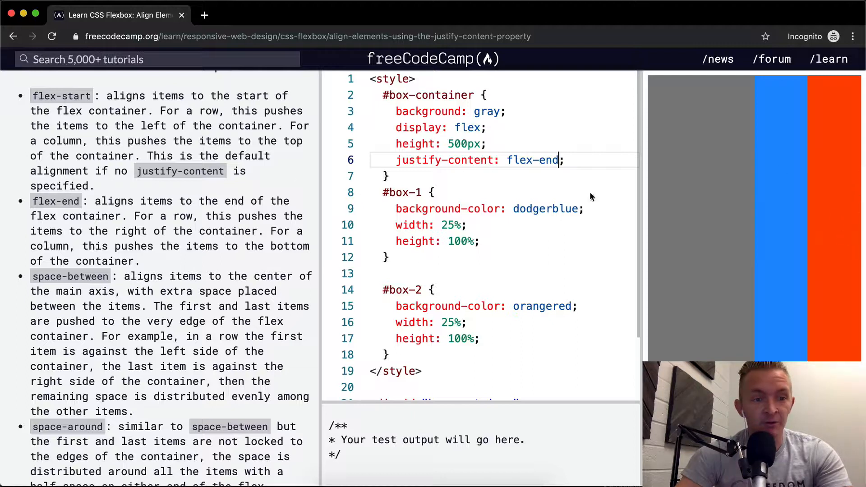
# Replace the justify-content value with space-between.
pyautogui.doubleClick(547, 160)
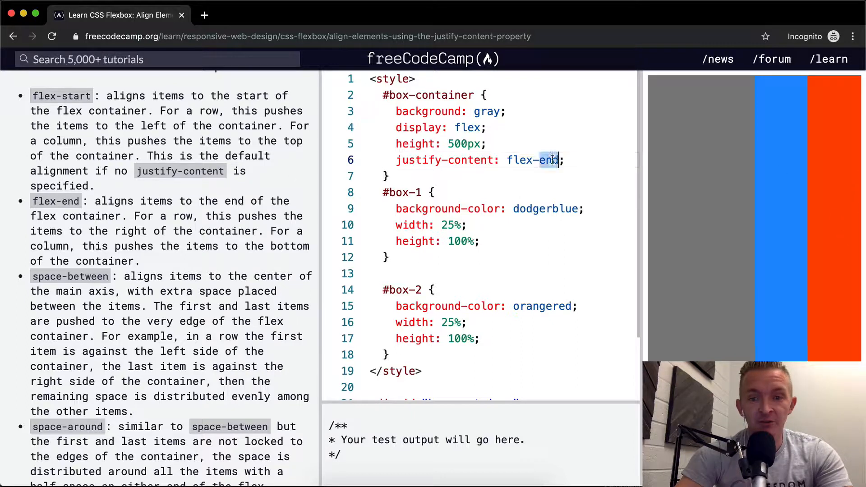
pyautogui.write('space-bet')
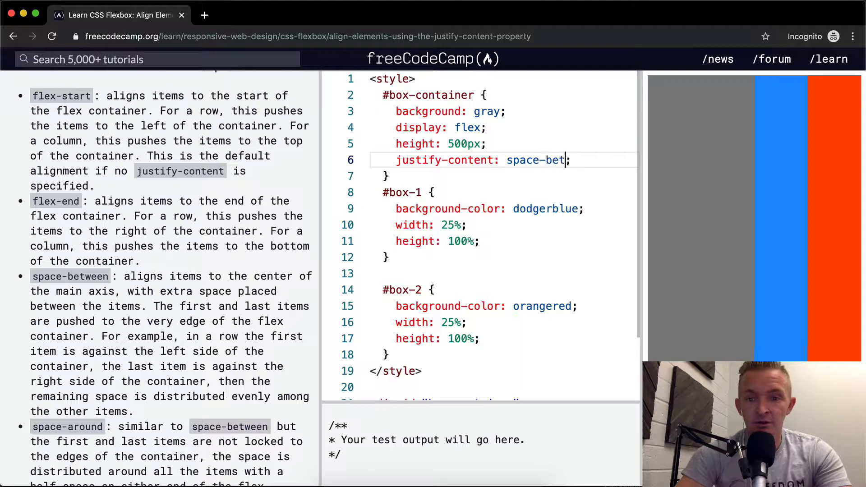
pyautogui.write('ween')
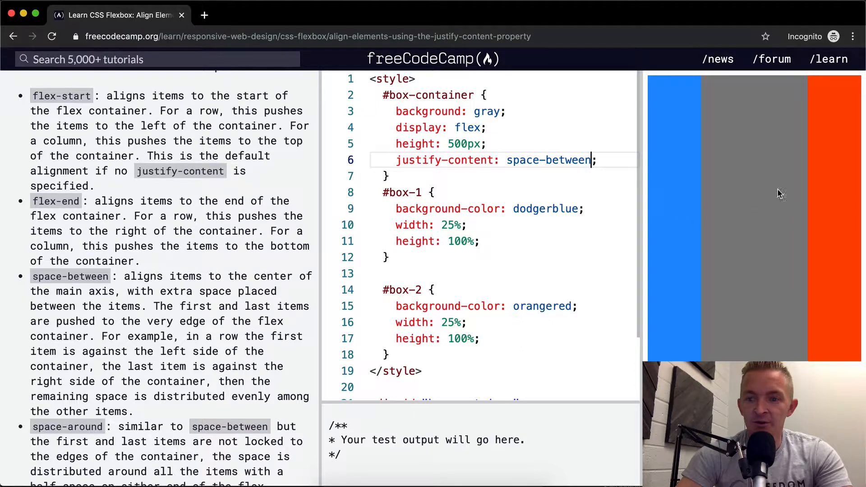
pyautogui.scroll(-3)
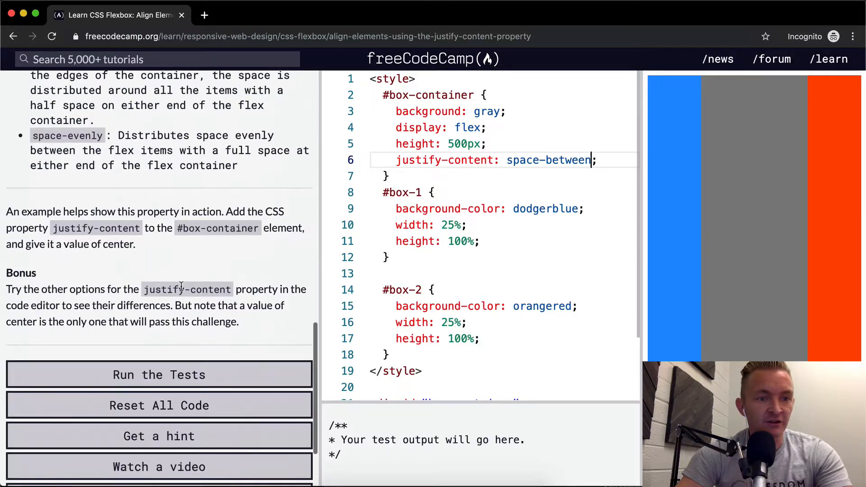
# Replace the value with space-evenly so the boxes have equal gaps around them.
pyautogui.doubleClick(568, 160)
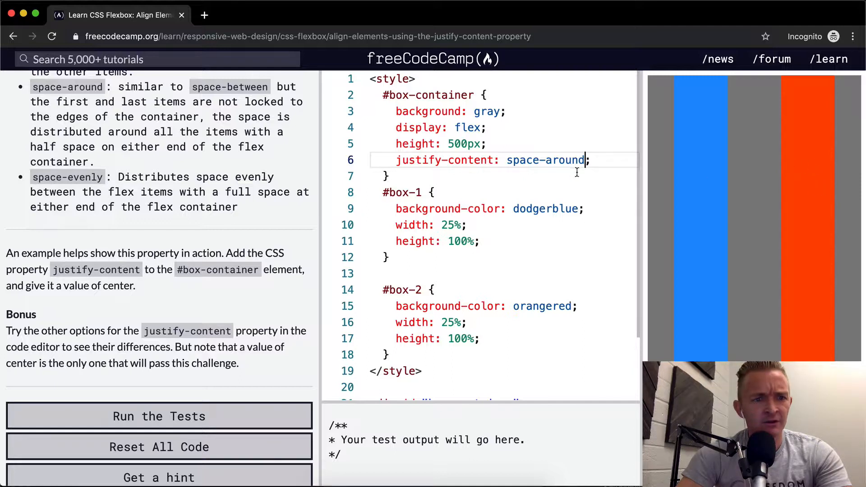
pyautogui.write('space-evenly')
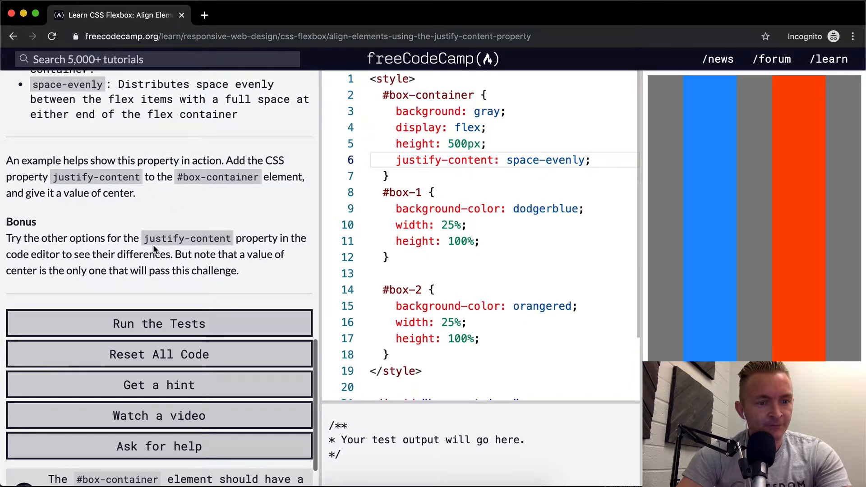
pyautogui.scroll(-3)
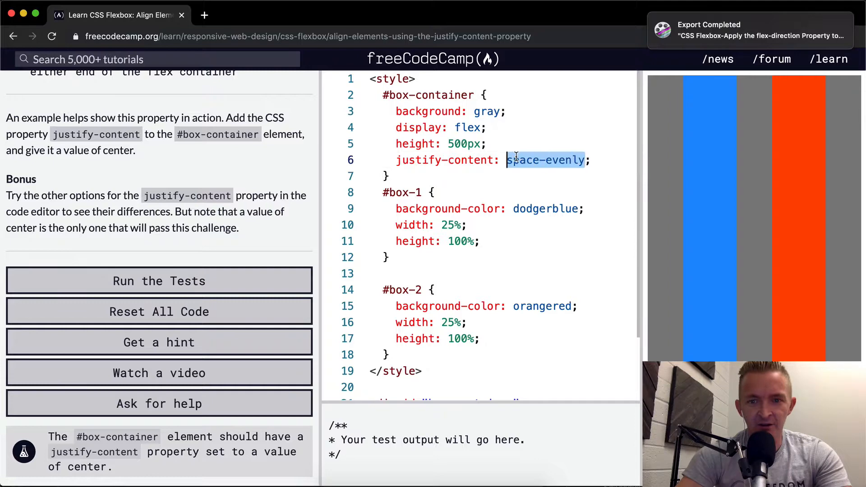
# Set justify-content to center and run the tests to get the success modal.
pyautogui.write('center')
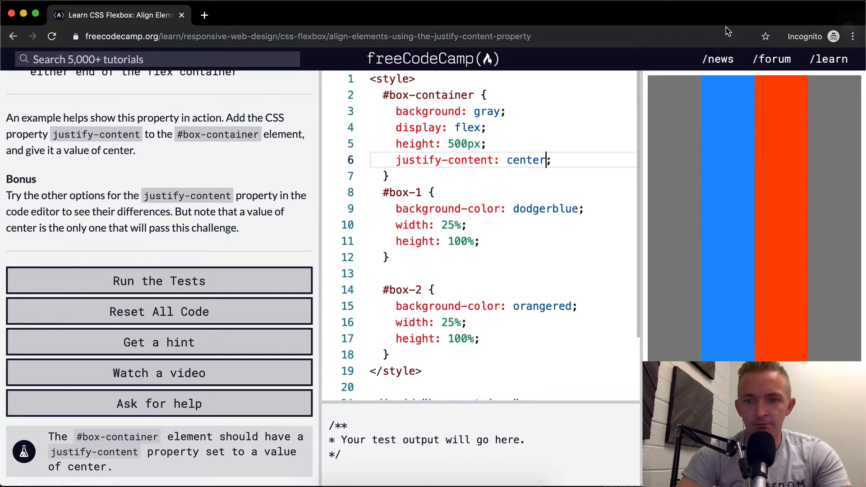
pyautogui.click(159, 281)
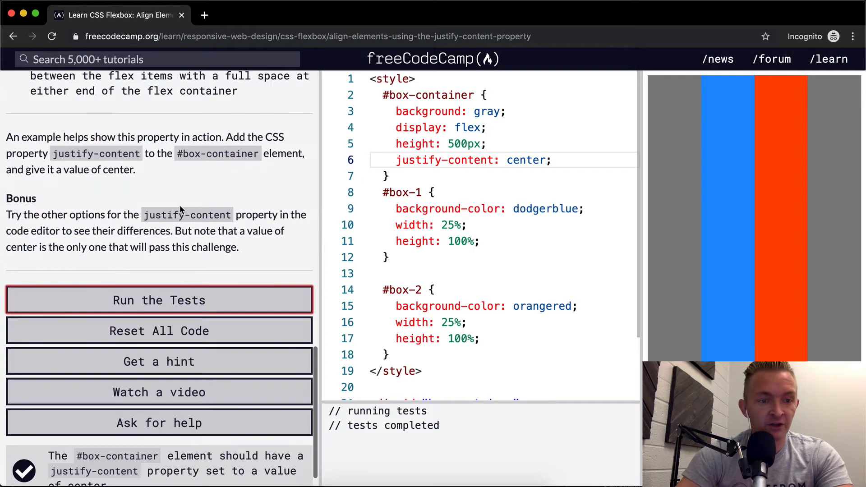
pyautogui.click(159, 300)
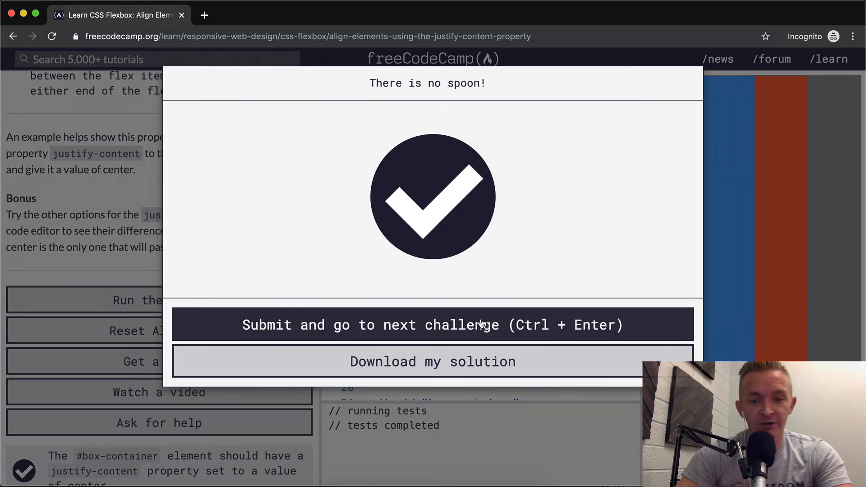